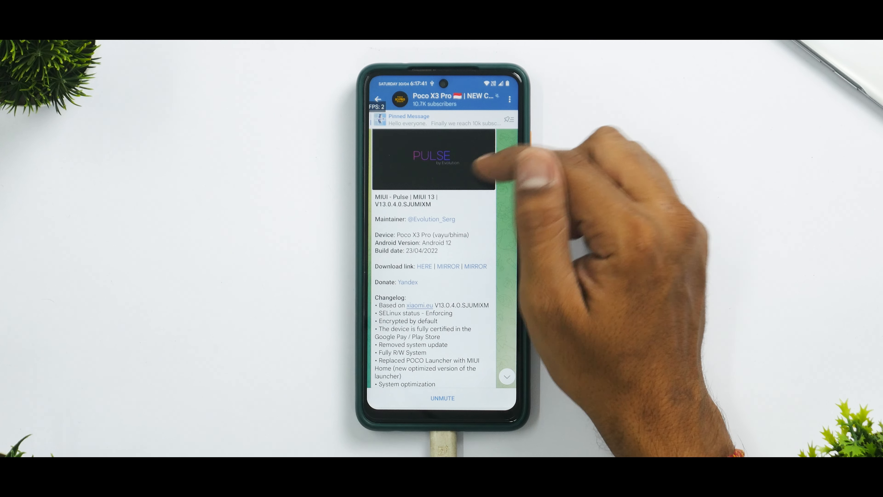
pyautogui.moveTo(513, 168)
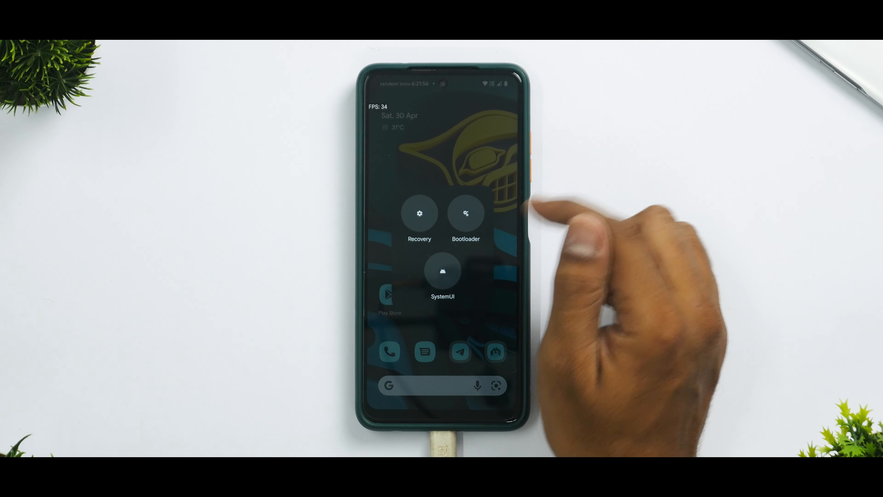
# Step: Reboot the phone into bootloader mode from the advanced reboot menu
pyautogui.click(465, 220)
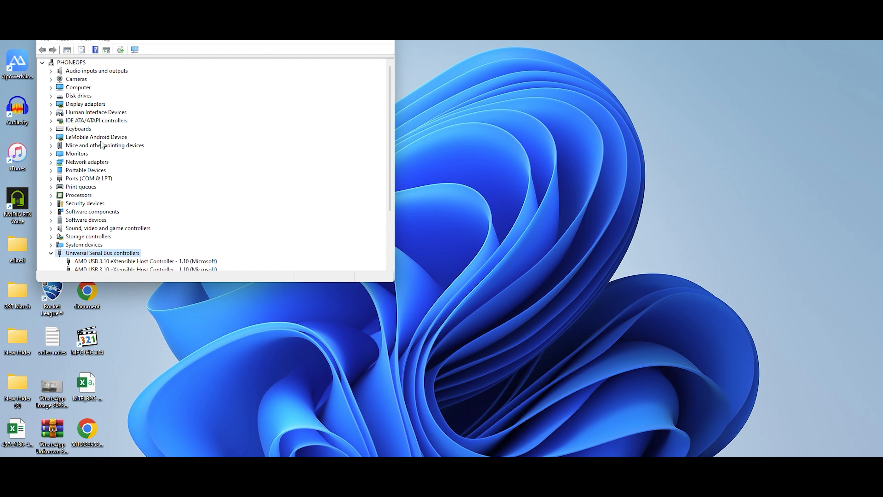
# Step: Expand LeMobile Android Device to reveal the Android Bootloader Interface entry
pyautogui.click(95, 137)
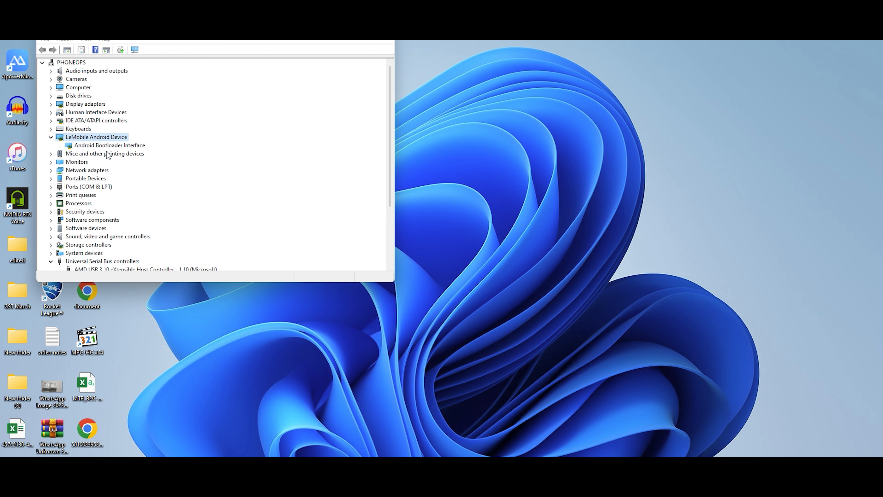
pyautogui.moveTo(340, 60)
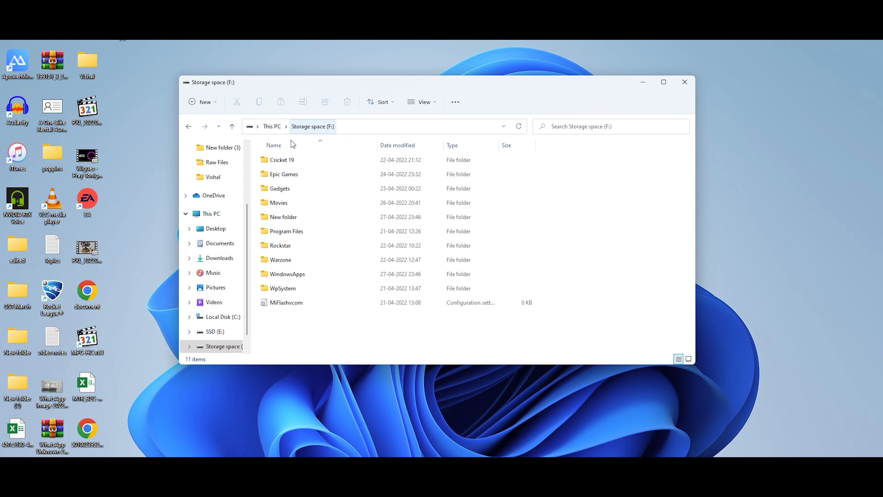
# Step: View the Basic 13.0.4 ROM zip from Custom Roms in WinRAR at its top level
pyautogui.doubleClick(280, 188)
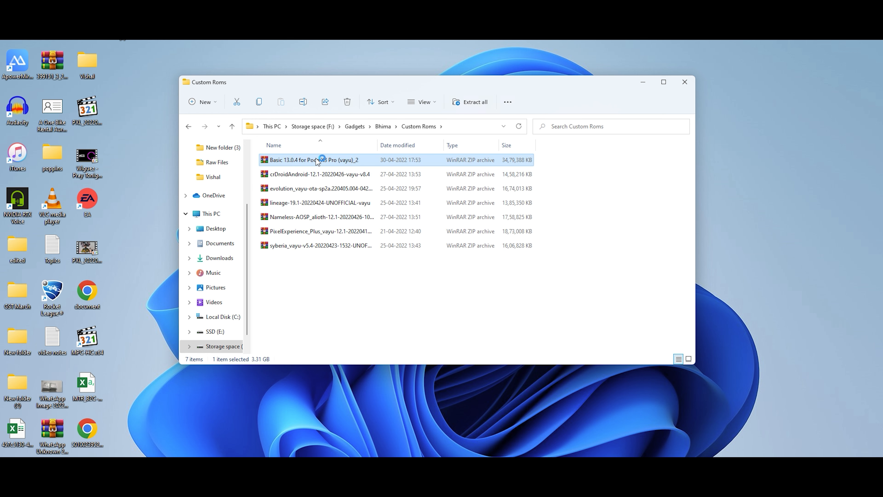
pyautogui.doubleClick(315, 160)
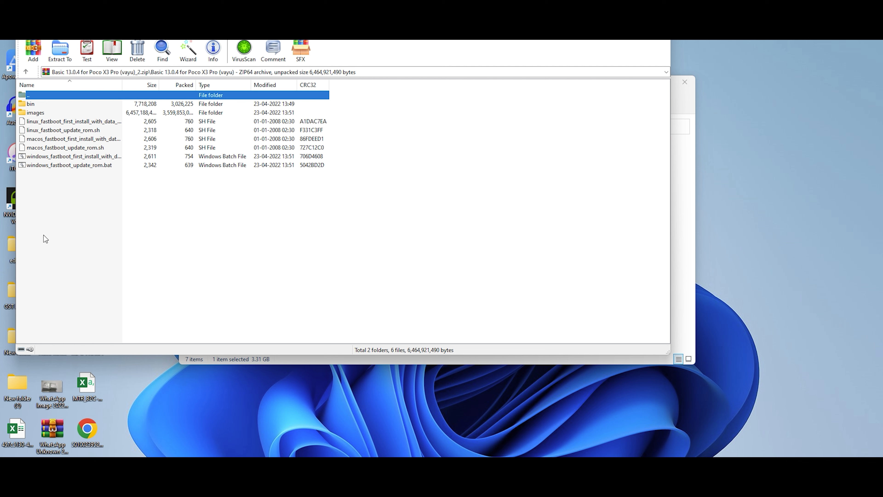
pyautogui.click(25, 72)
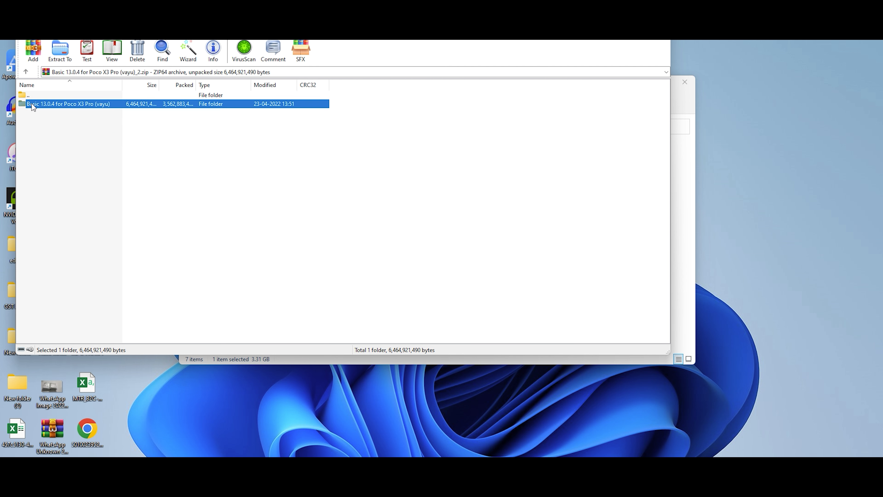
pyautogui.click(59, 50)
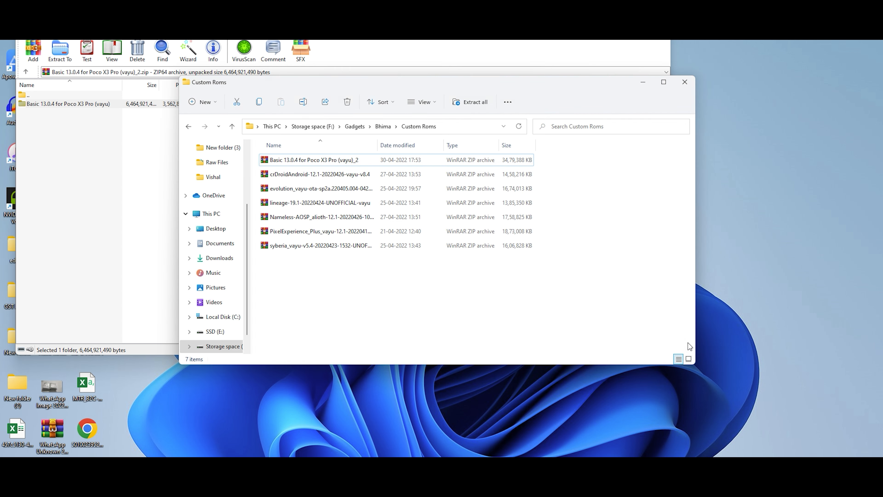
# Step: Navigate to Gadgets > platform-tools and start a Command Prompt there
pyautogui.click(355, 126)
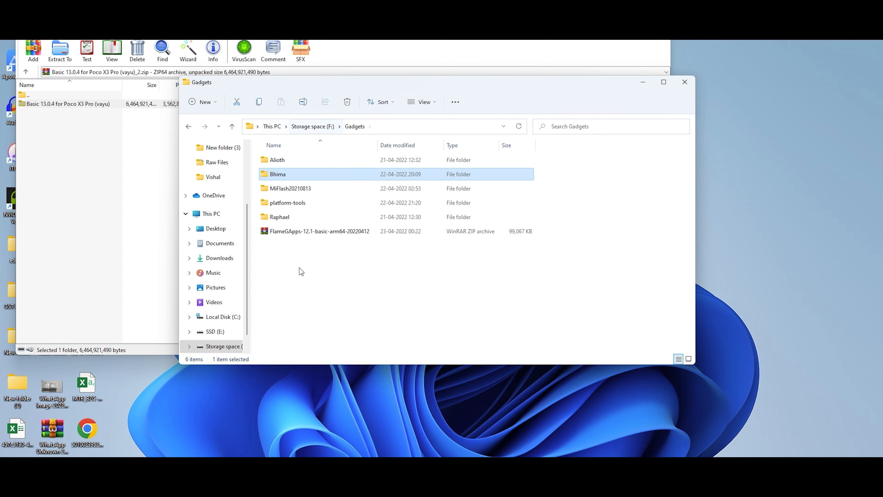
pyautogui.doubleClick(287, 202)
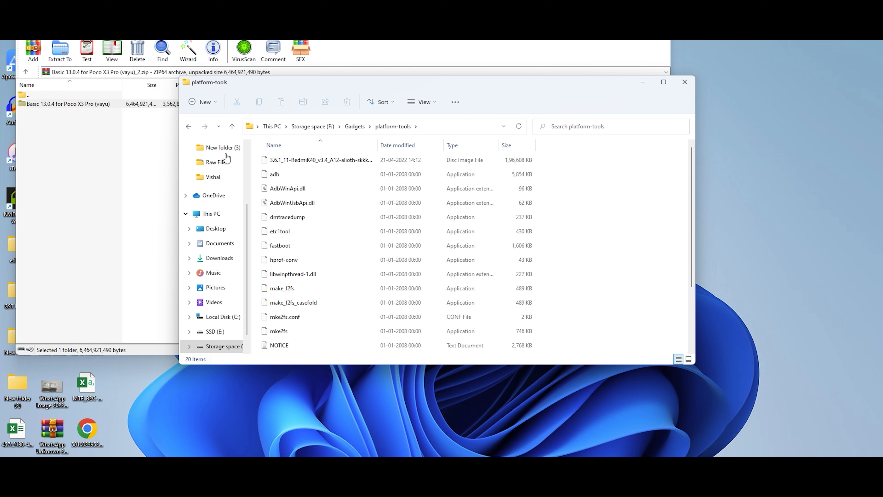
pyautogui.click(383, 126)
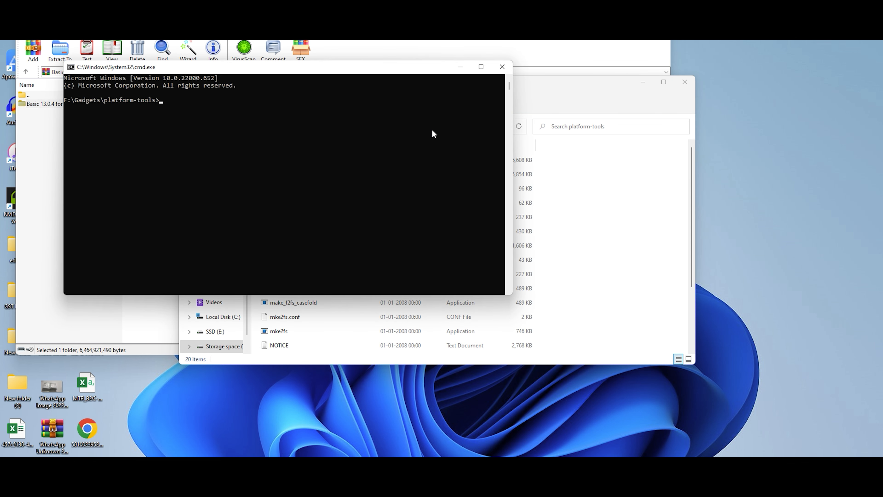
# Step: Run 'fastboot devices' to confirm the phone's serial is listed in fastboot mode
pyautogui.write('fast')
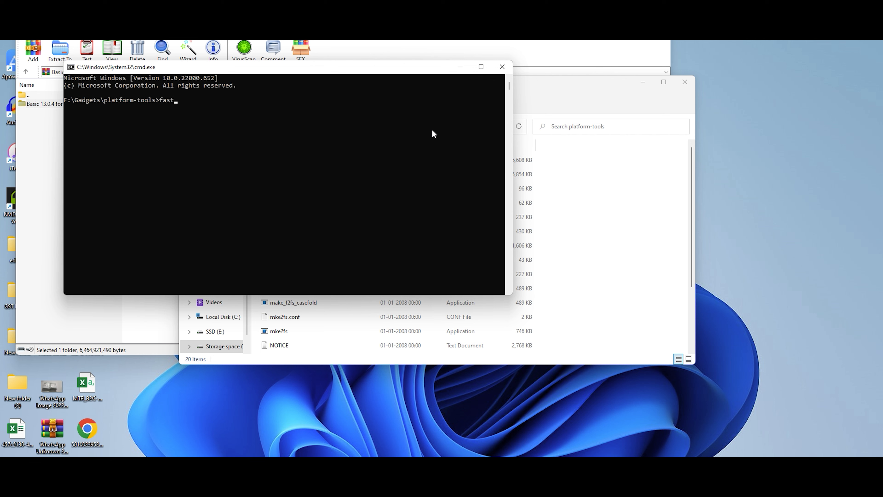
pyautogui.write('boot devices')
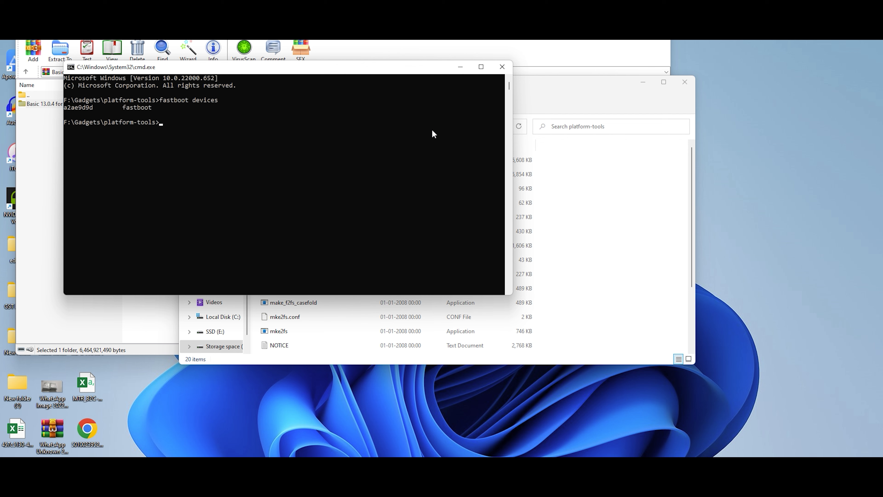
pyautogui.moveTo(81, 113)
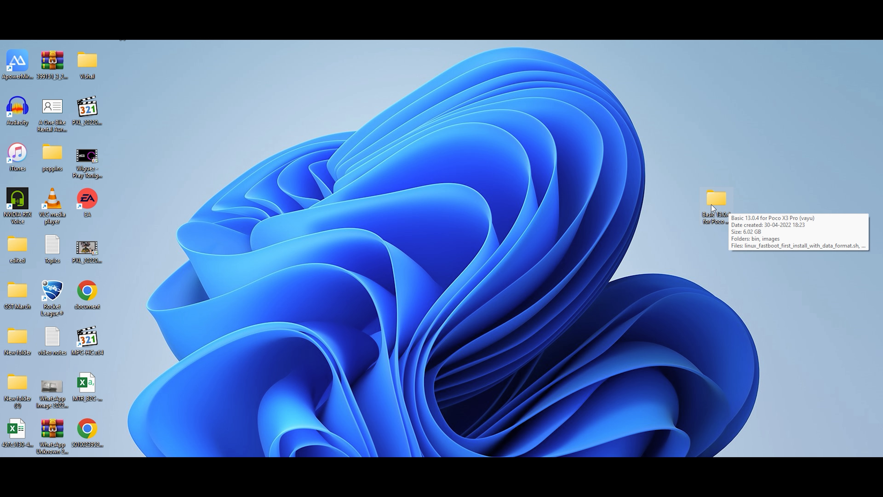
# Step: Launch windows_fastboot_first_install_with_data_format.bat from the extracted Basic 13.0.4 folder
pyautogui.doubleClick(715, 203)
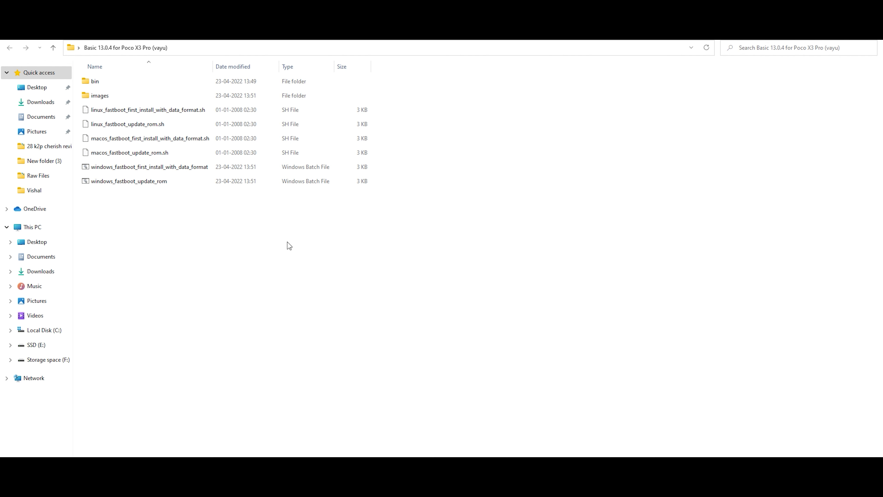
pyautogui.moveTo(118, 180)
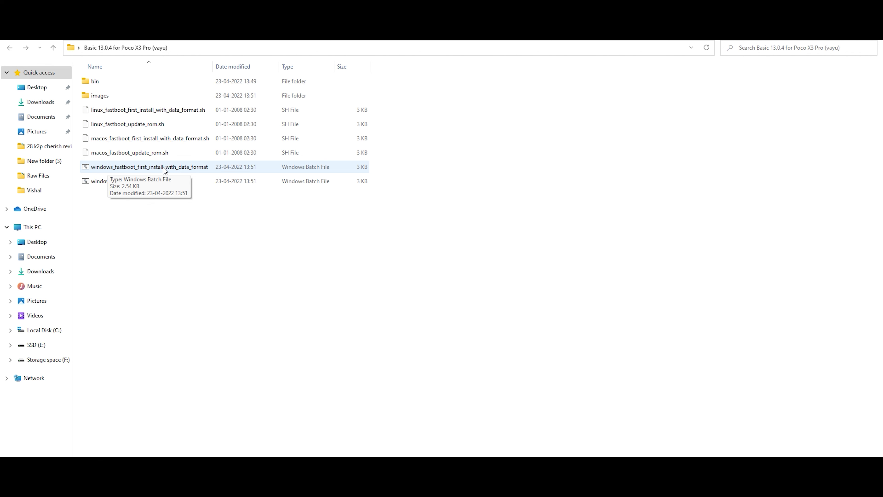
pyautogui.moveTo(208, 171)
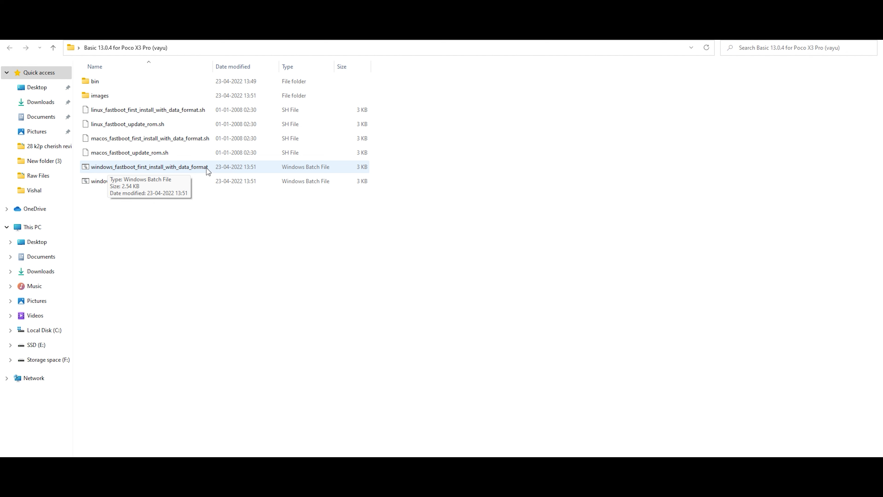
pyautogui.moveTo(202, 174)
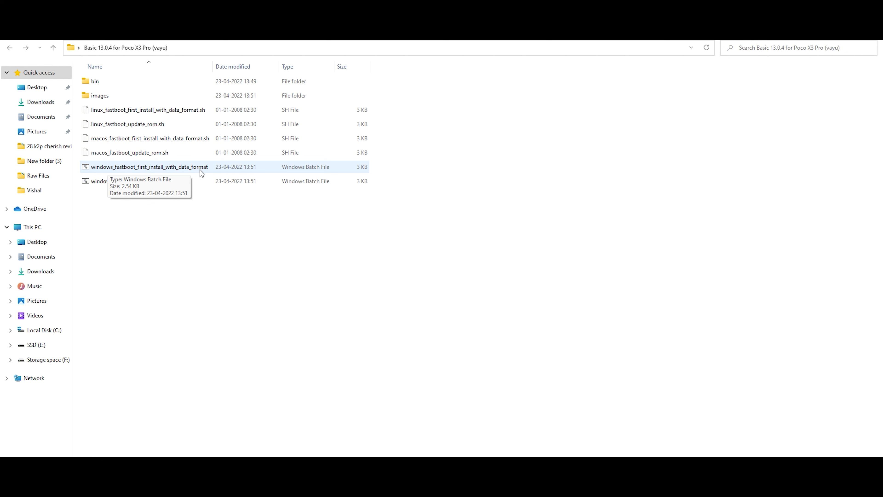
pyautogui.doubleClick(148, 167)
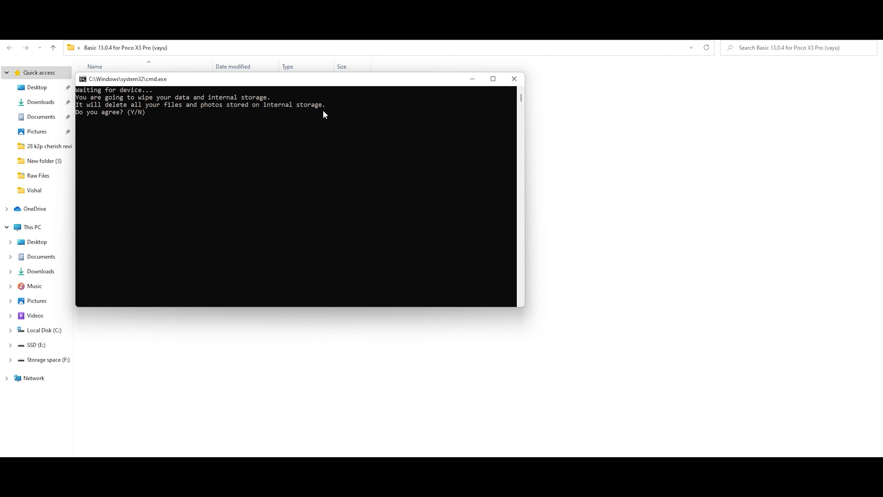
# Step: Answer y to the wipe-data prompt so the ROM flashing begins
pyautogui.write('y')
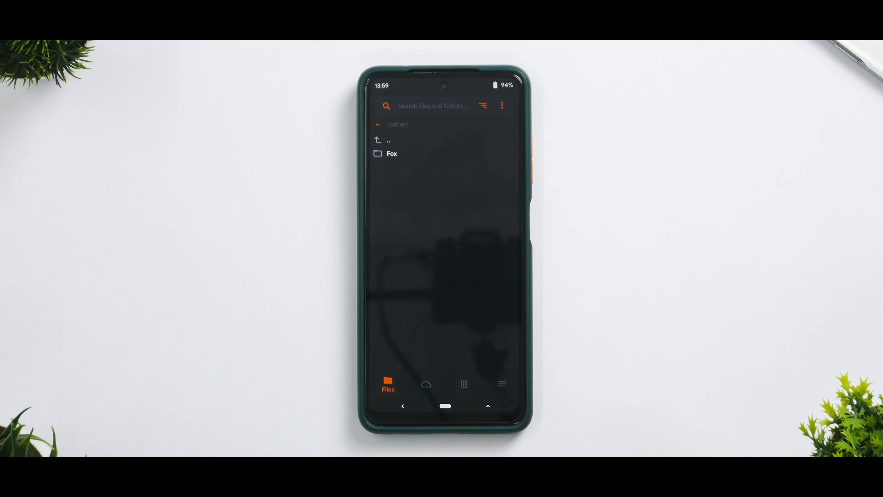
# Step: Reboot to System from recovery so the phone boots the new ROM
pyautogui.click(463, 384)
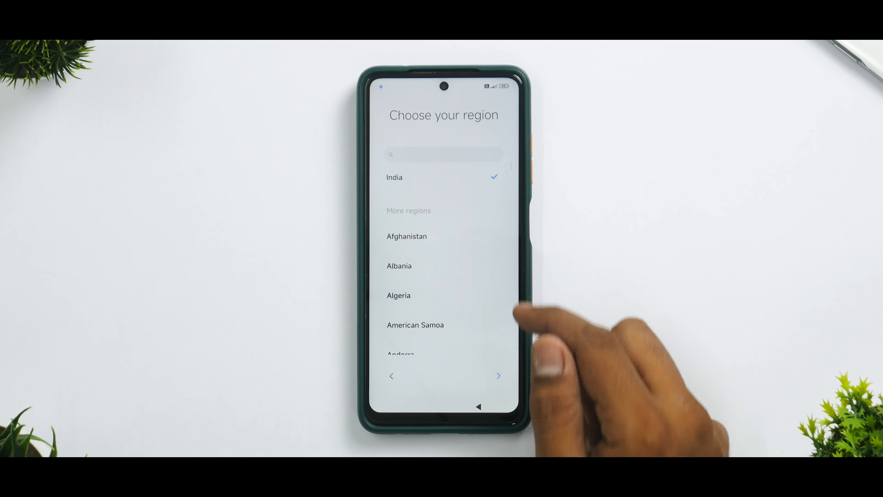
# Step: Complete setup with India as region, Gboard as keyboard, and network connection skipped
pyautogui.click(497, 376)
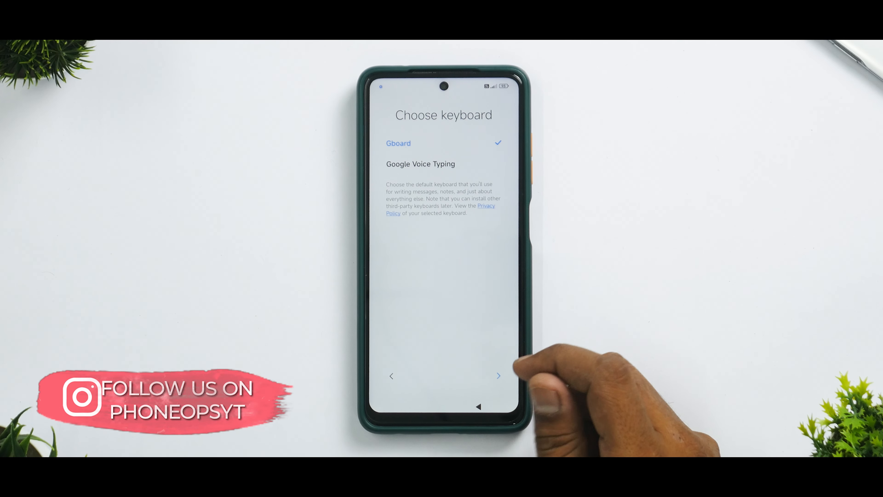
pyautogui.click(498, 376)
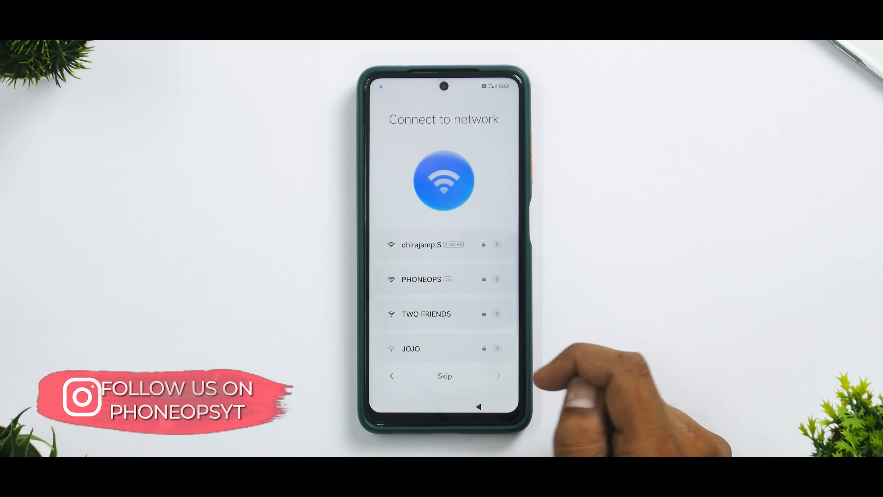
pyautogui.click(444, 376)
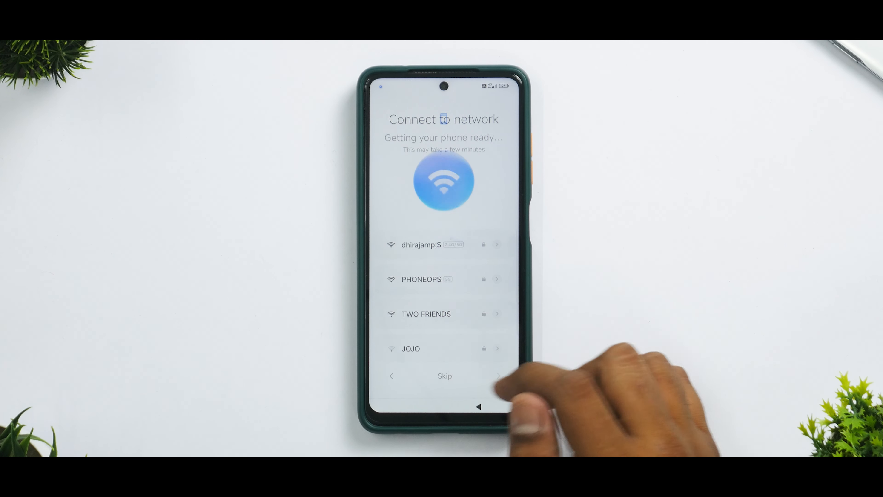
pyautogui.click(445, 376)
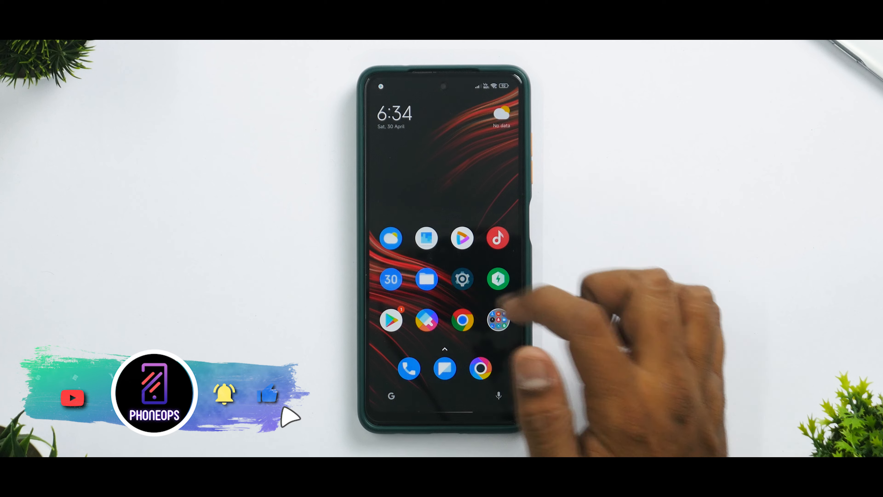
pyautogui.click(462, 279)
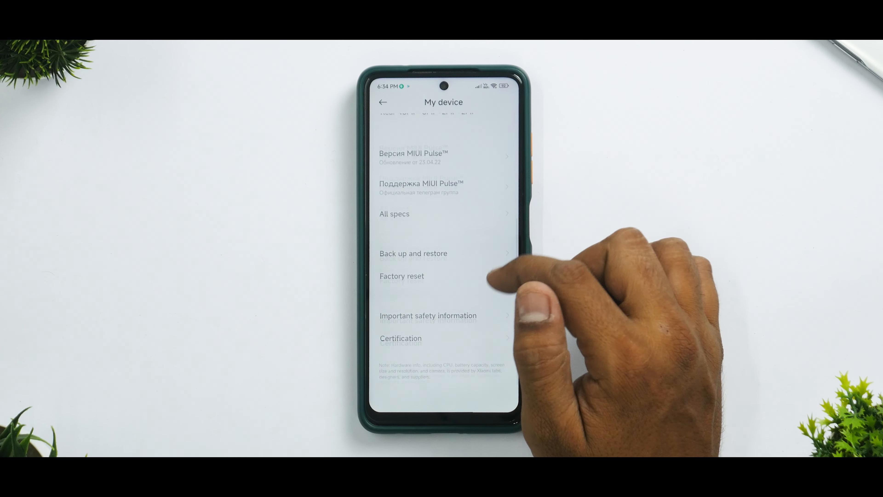
pyautogui.scroll(-3)
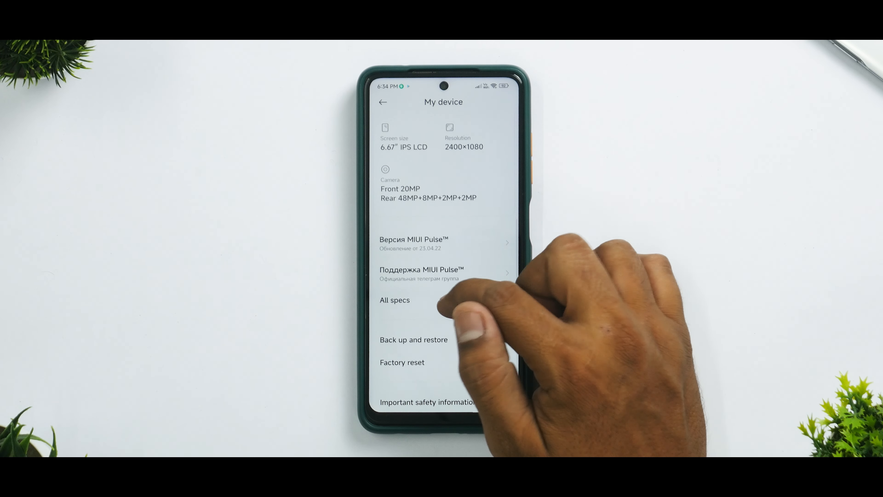
pyautogui.click(394, 299)
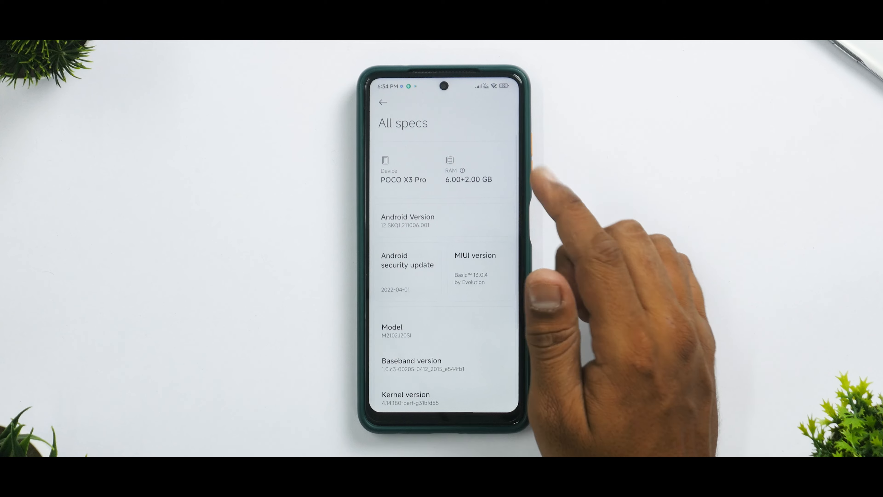
pyautogui.scroll(-3)
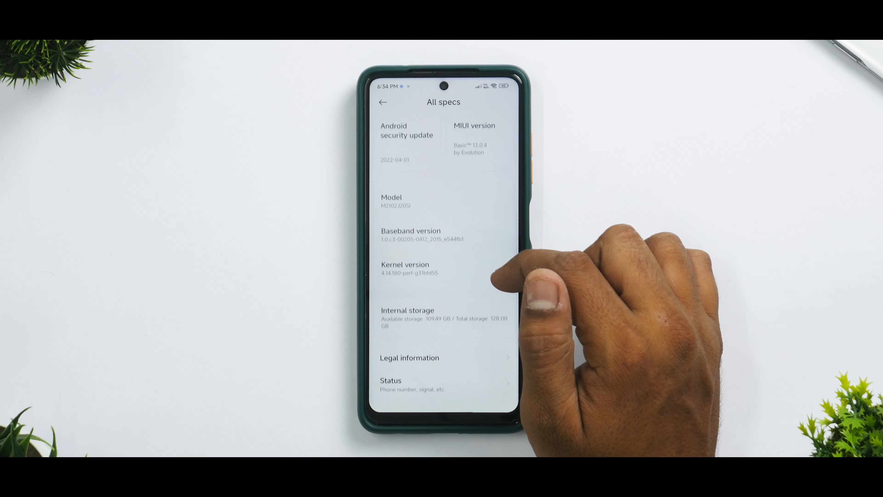
pyautogui.scroll(-3)
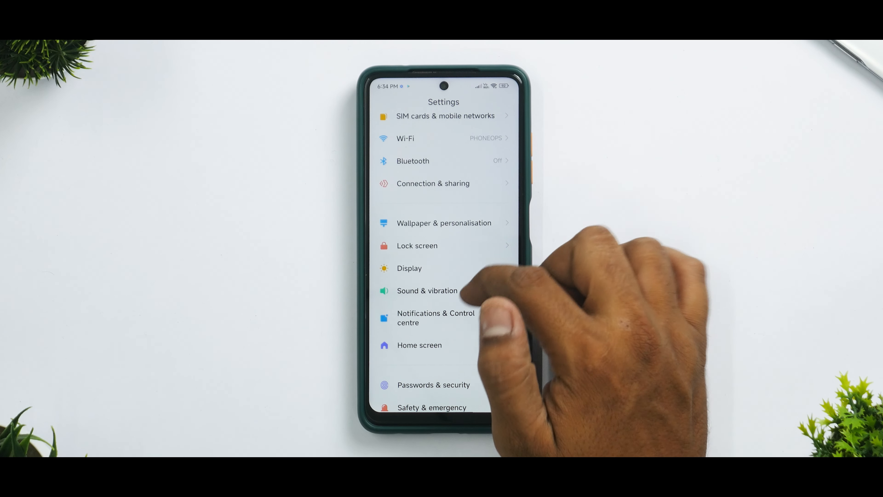
pyautogui.click(409, 268)
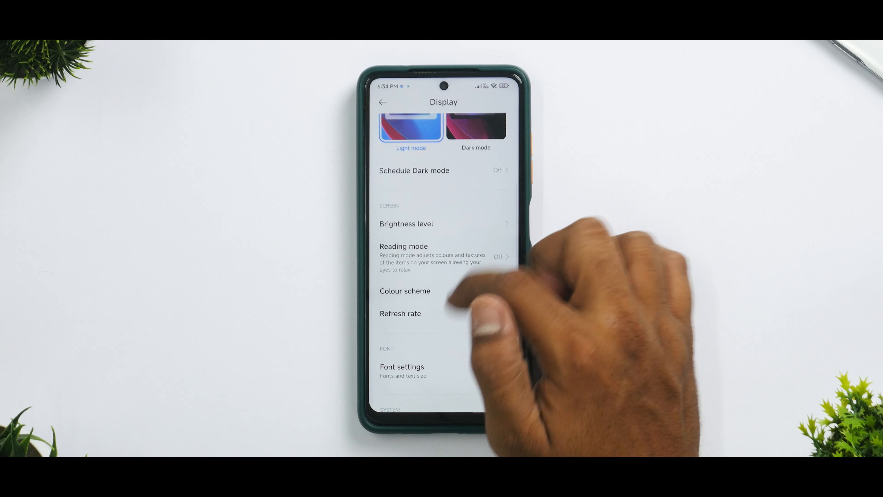
pyautogui.click(400, 313)
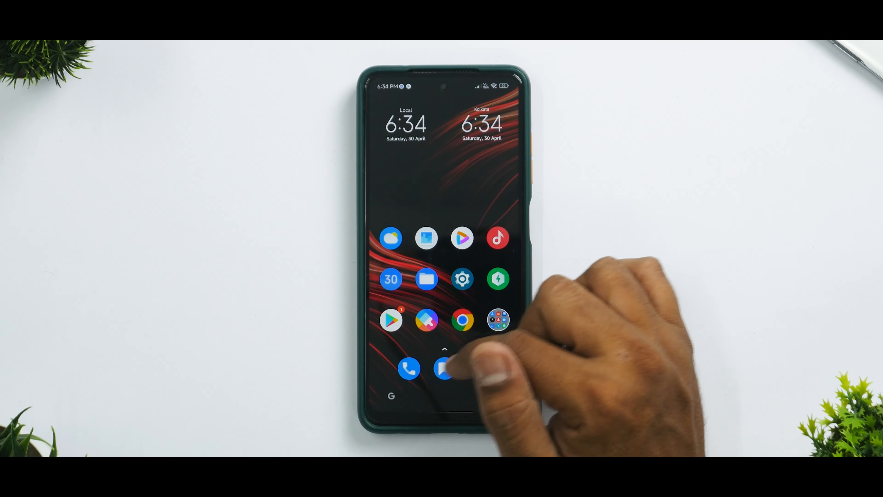
# Step: Dial 198 in the Phone app, place the test call, and hang up
pyautogui.click(409, 368)
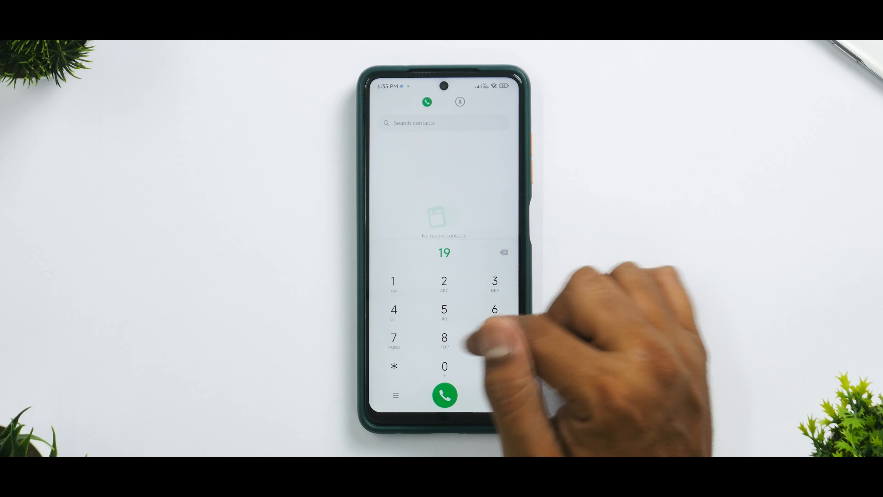
pyautogui.click(444, 396)
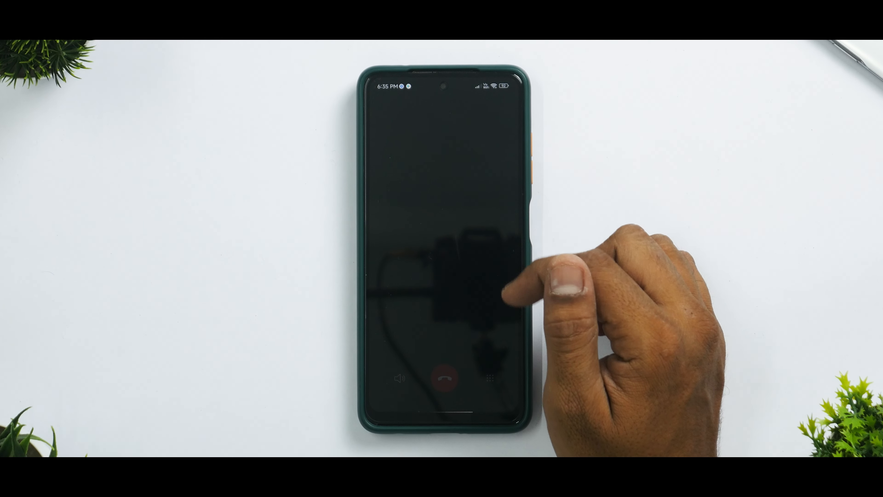
pyautogui.click(444, 378)
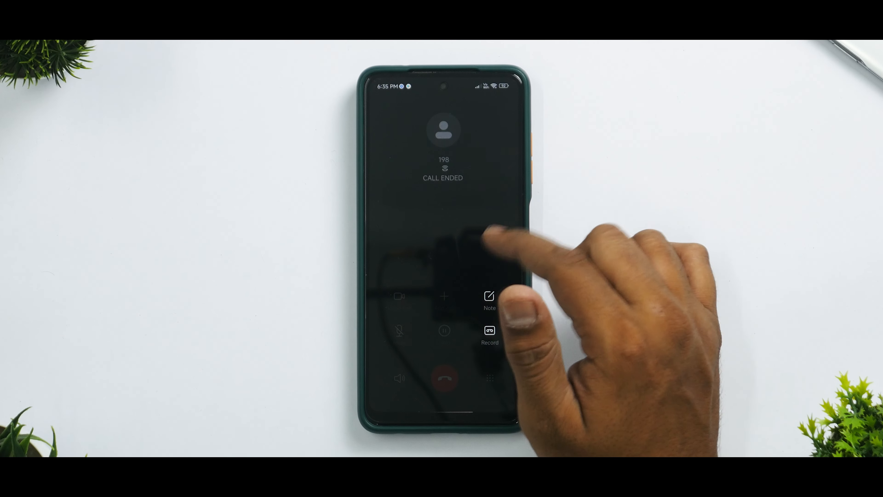
pyautogui.click(444, 385)
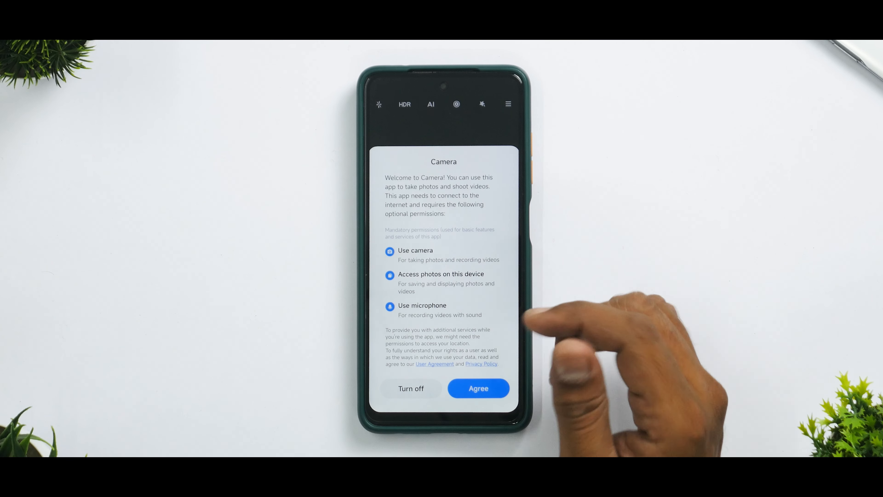
# Step: Agree to Camera's welcome prompt and allow location only while using the app
pyautogui.click(477, 388)
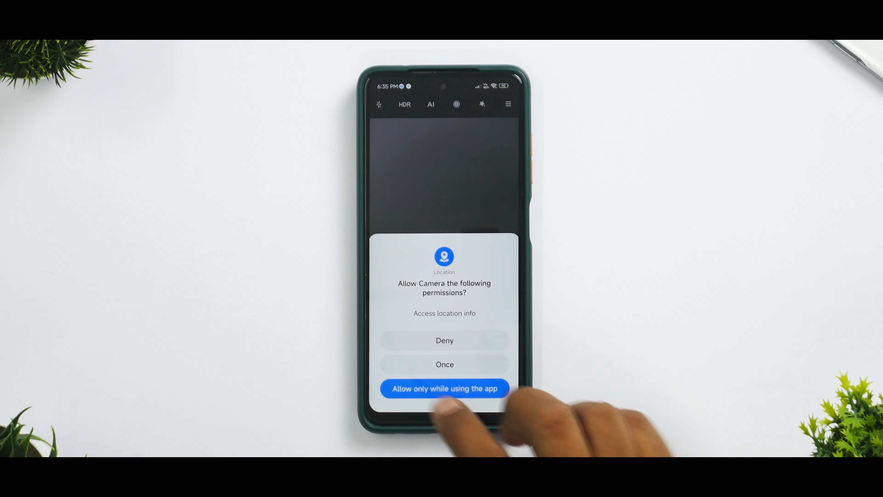
pyautogui.click(444, 388)
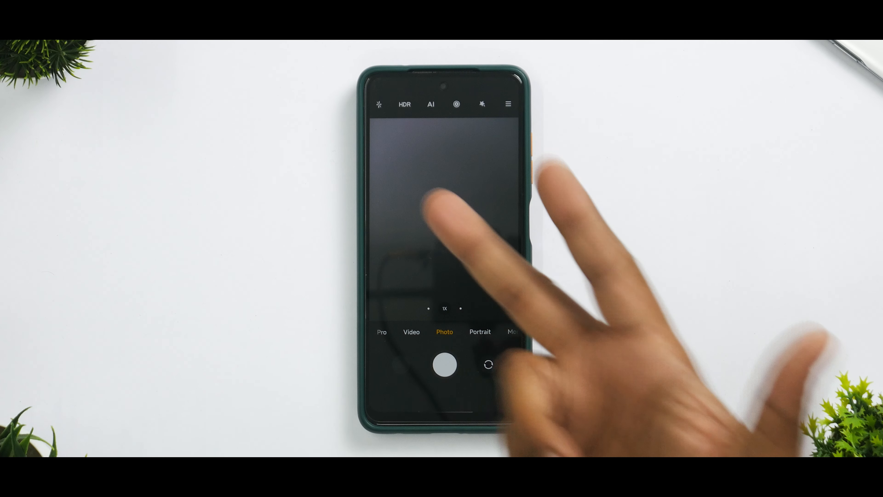